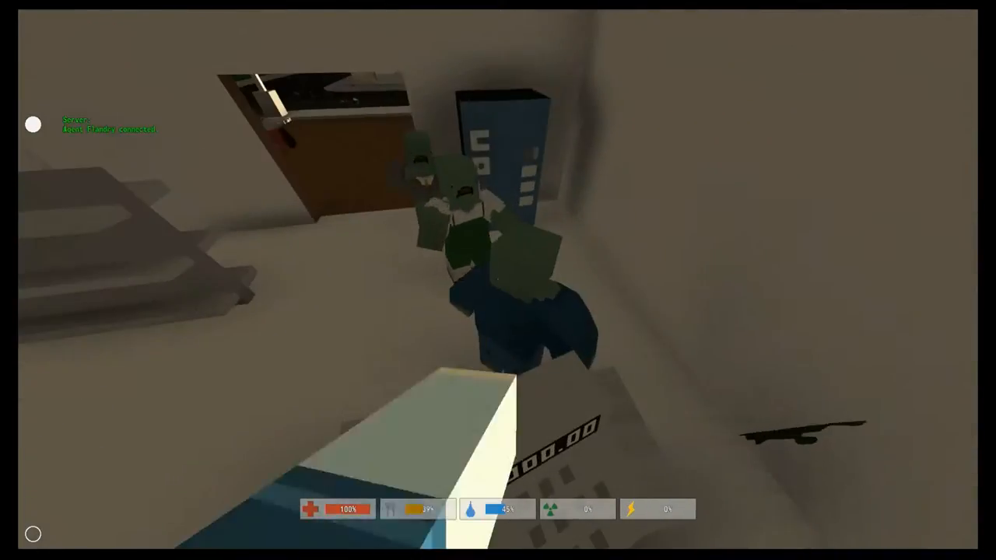
Step: Beat off the zombie in the room and reach the upstairs window overlooking town
left_click(498, 281)
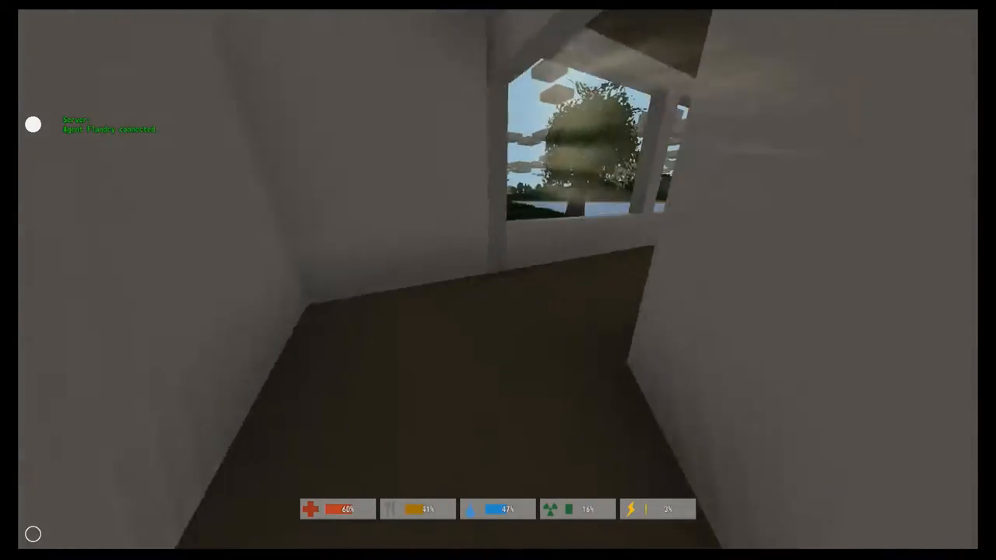
mouse_move(498, 280)
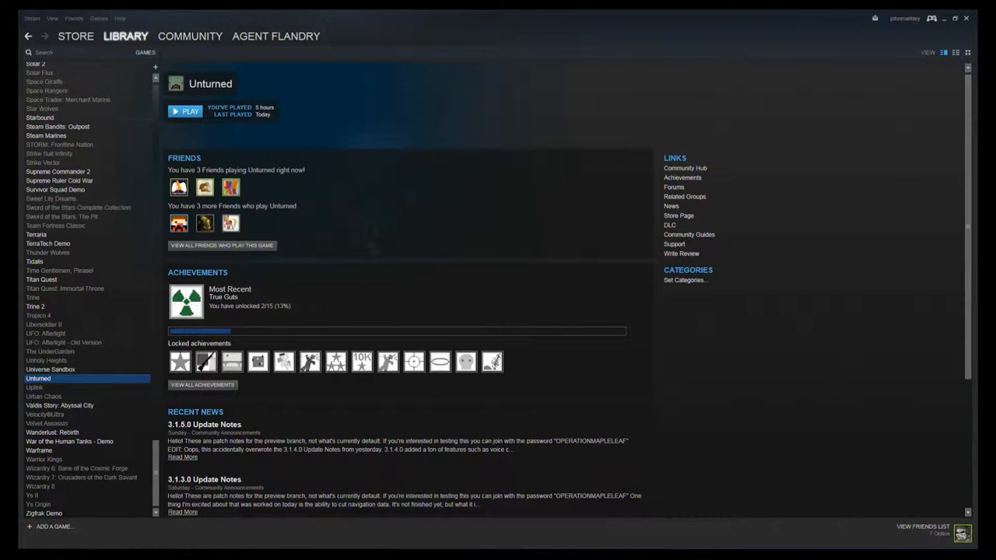
left_click(186, 111)
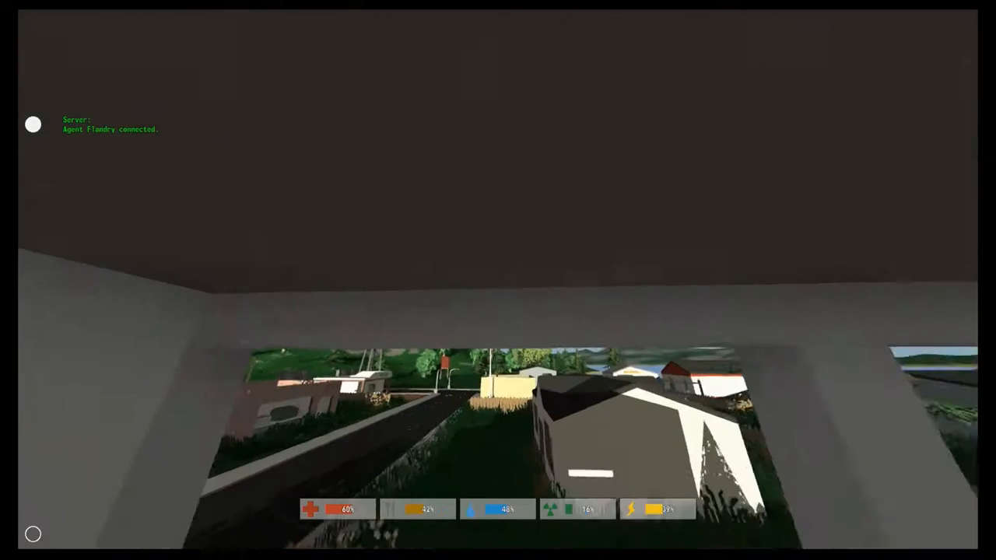
mouse_move(498, 280)
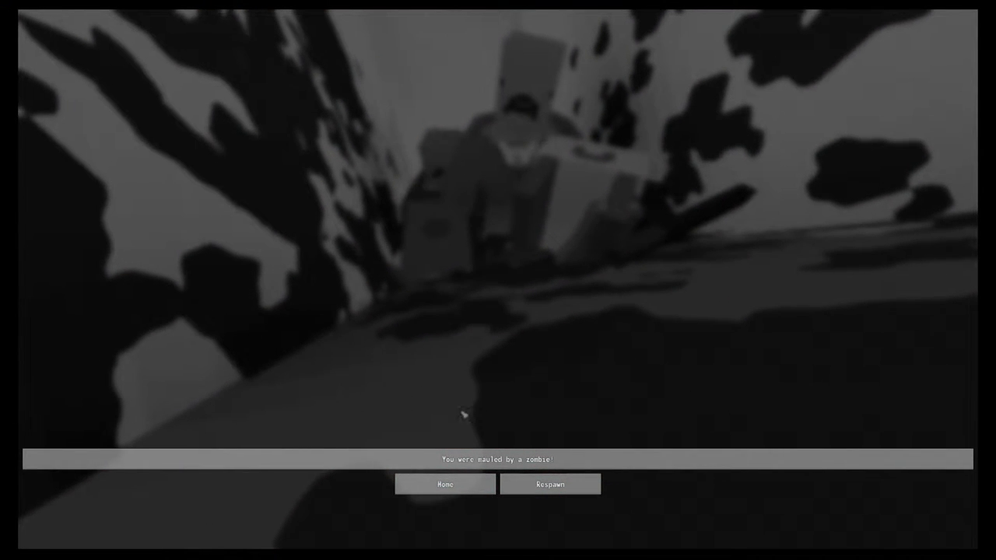
Step: Respawn from the death screen at full health beside the post office
left_click(551, 483)
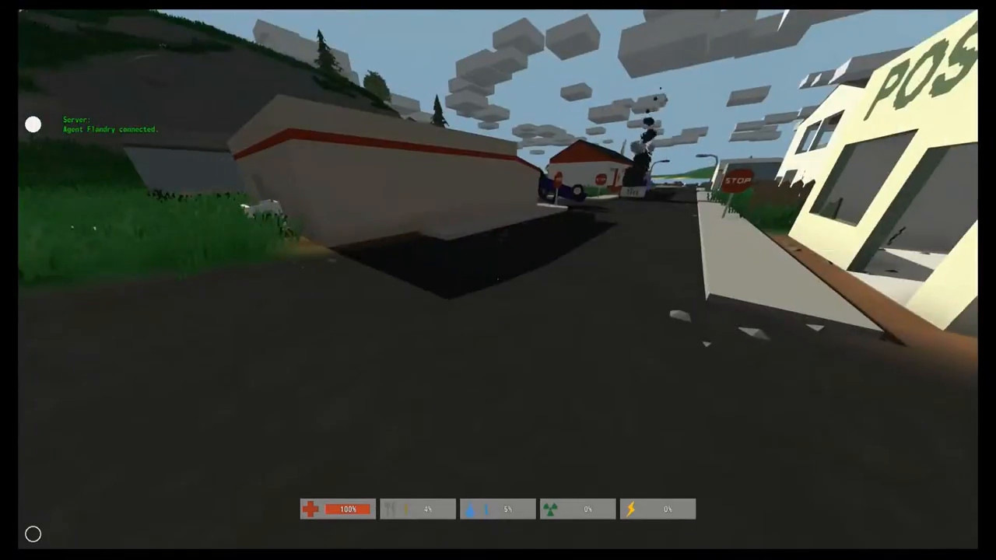
mouse_move(497, 280)
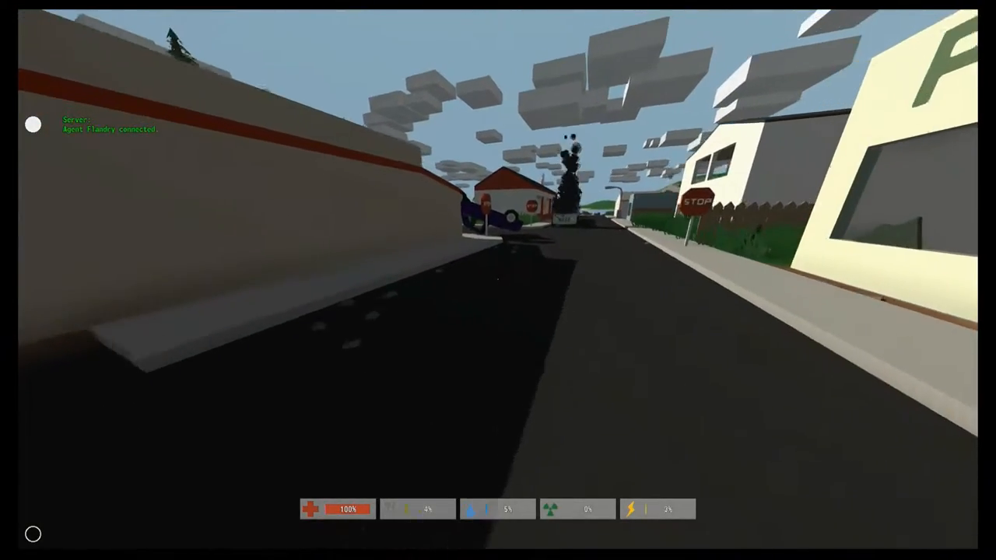
mouse_move(498, 280)
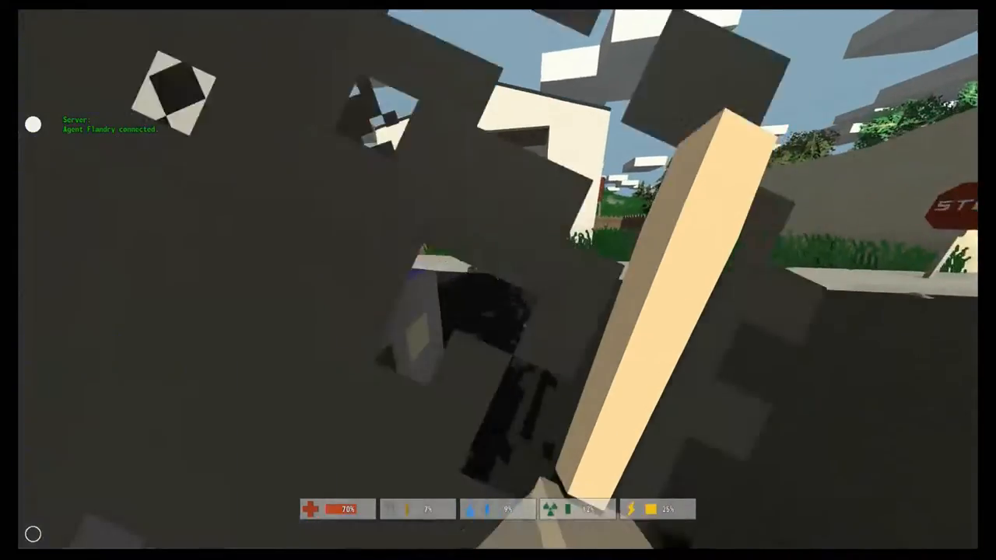
mouse_move(498, 280)
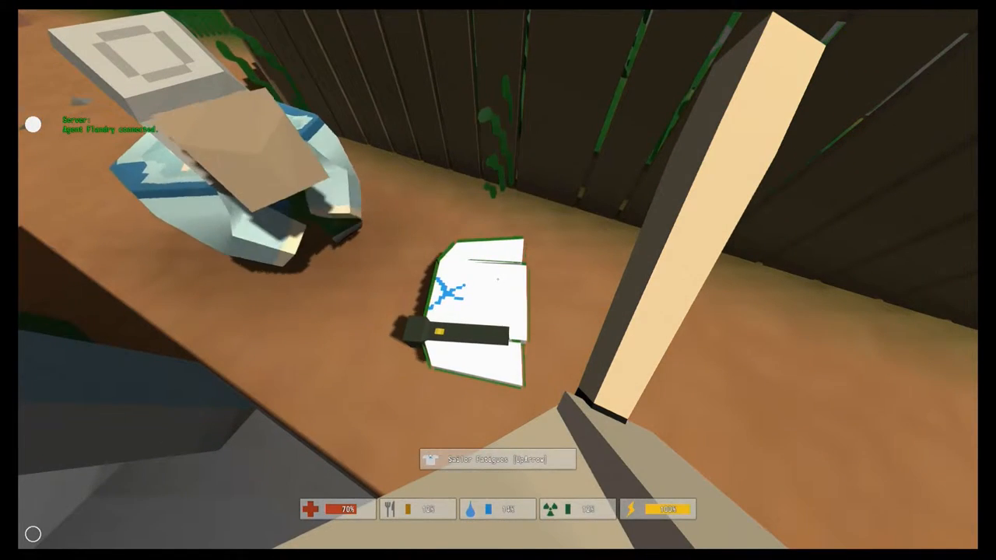
Step: Pick up the Sailor Fatigues shirt and the flashlight from the ground
left_click(478, 334)
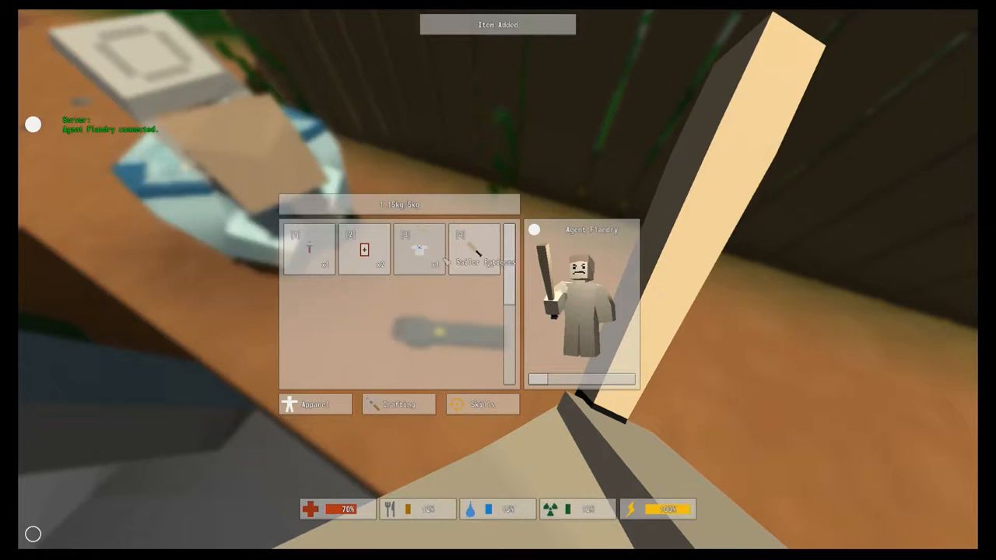
left_click(466, 257)
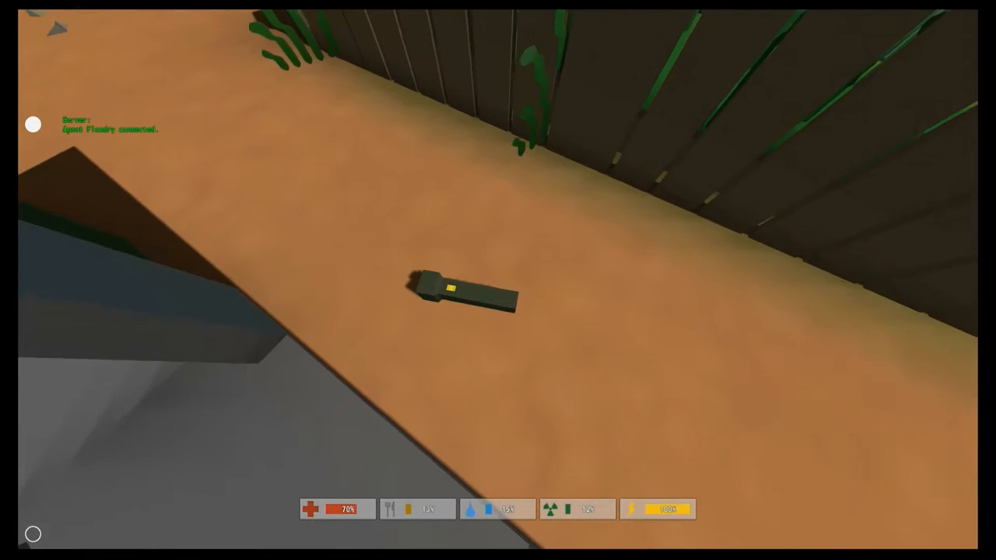
left_click(456, 296)
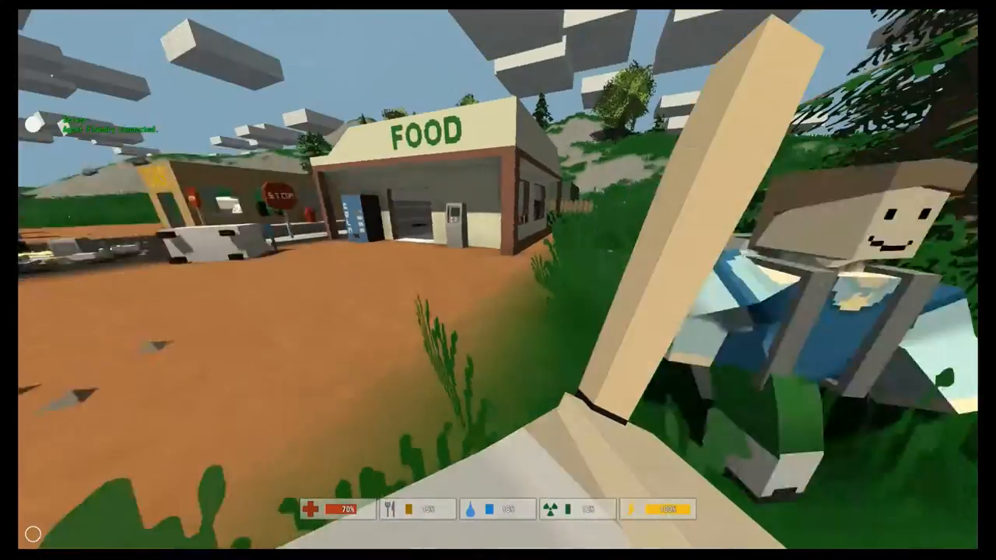
mouse_move(498, 280)
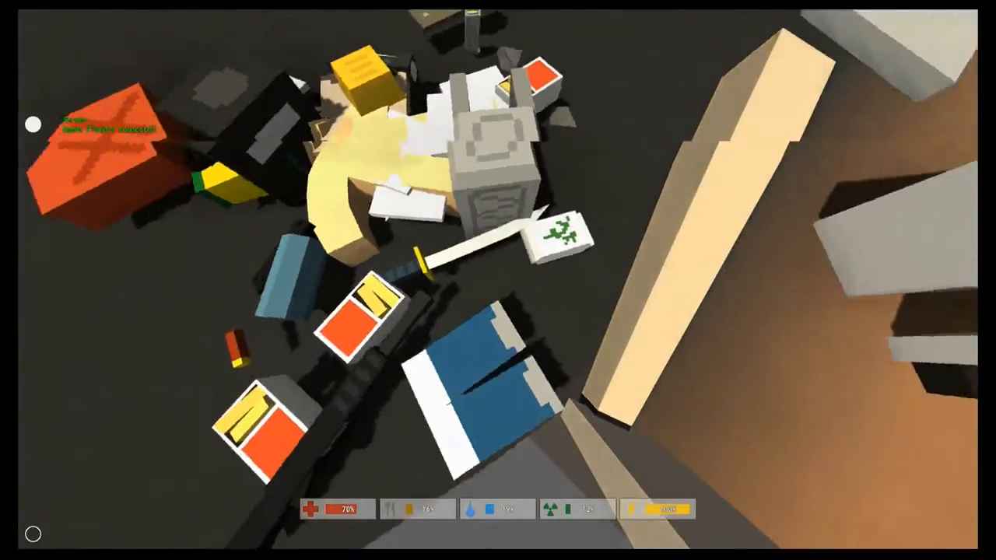
Step: Check the carried items in the inventory and view the Baseball Bat's details
key("i")
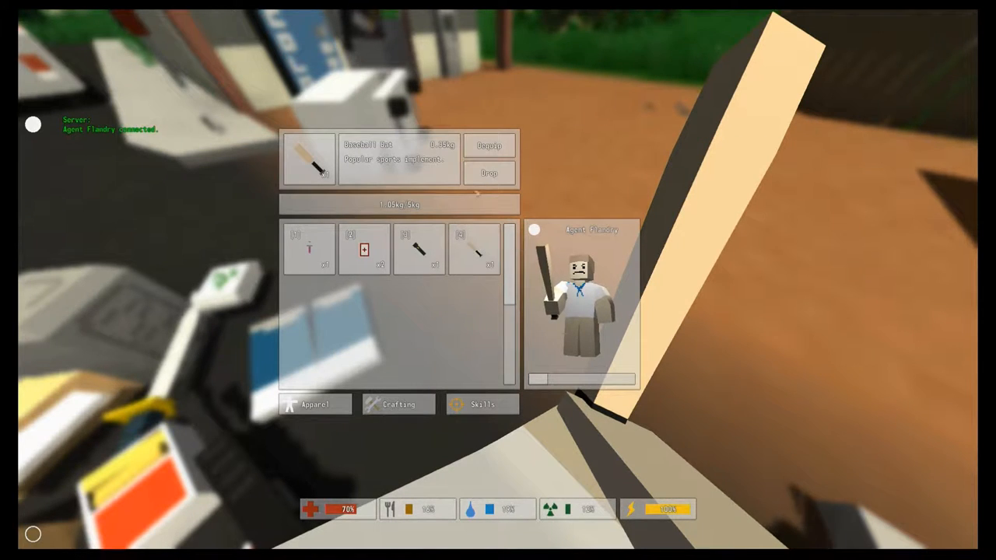
left_click(488, 173)
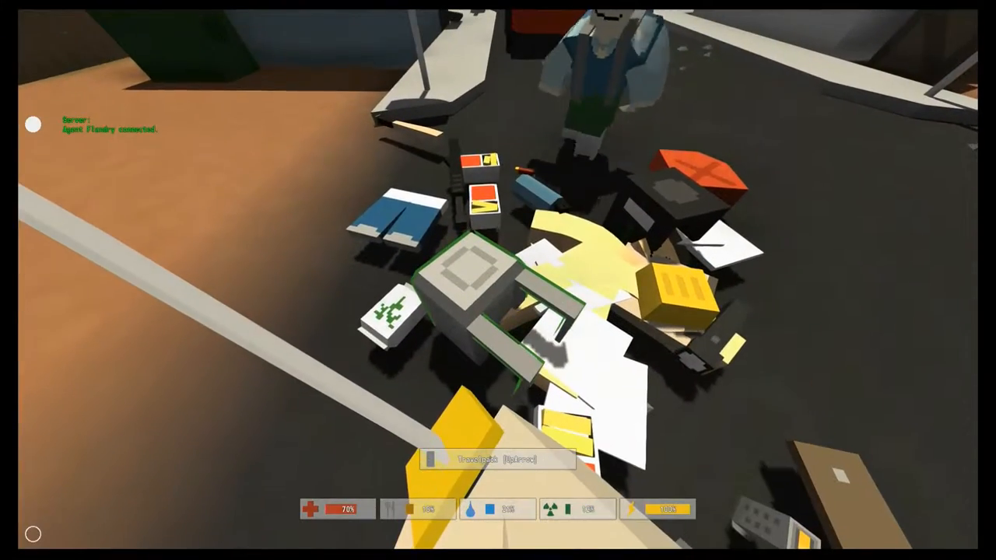
Step: Take the Travelpack and the blue trousers from the food store's loot pile
key("Tab")
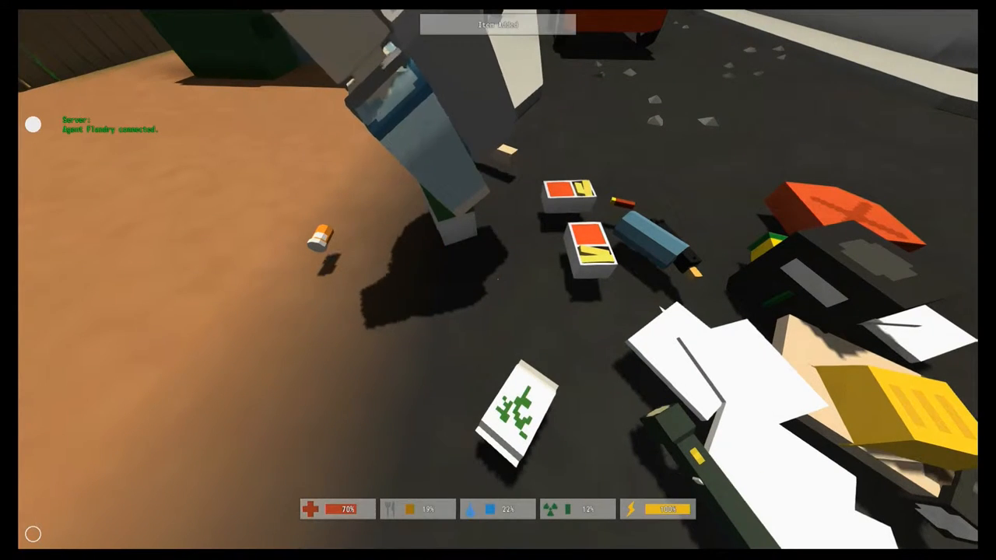
key("i")
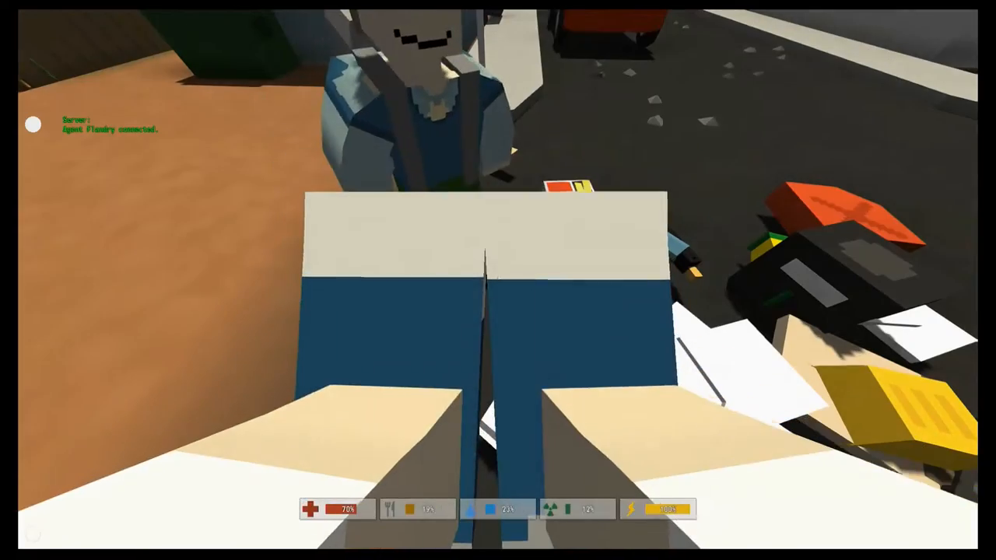
mouse_move(498, 280)
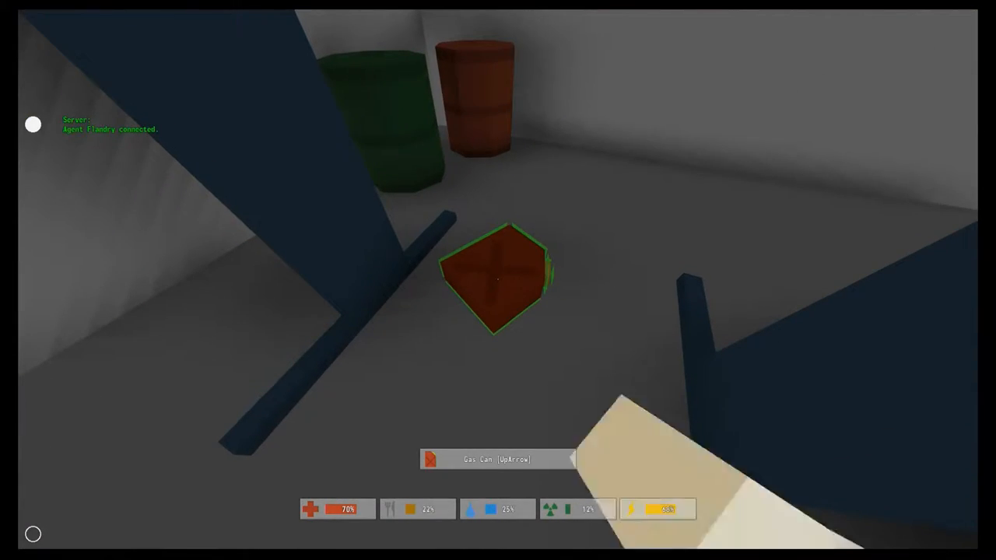
Step: Pick up the gas can, the duct tape and the wooden ladder from the shelf
left_click(498, 280)
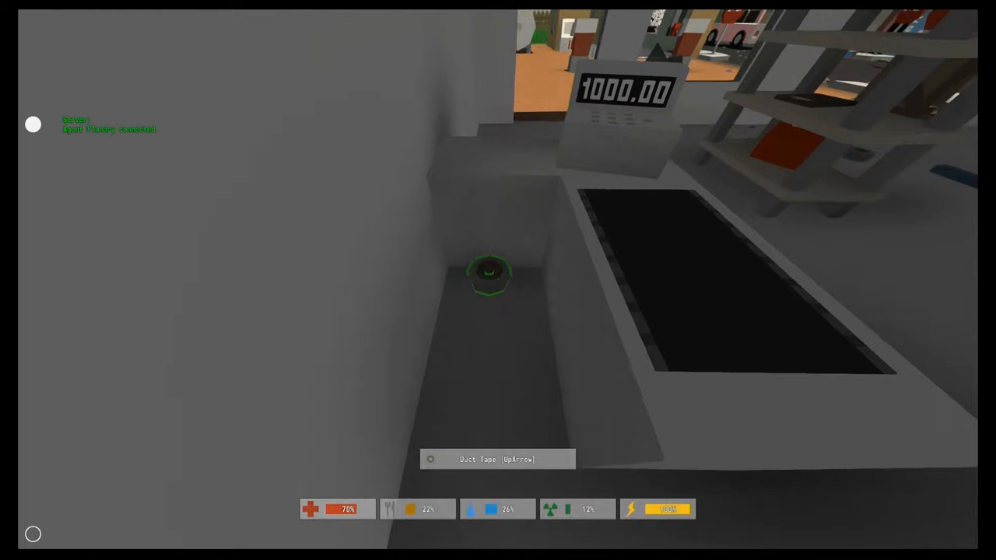
key("UpArrow")
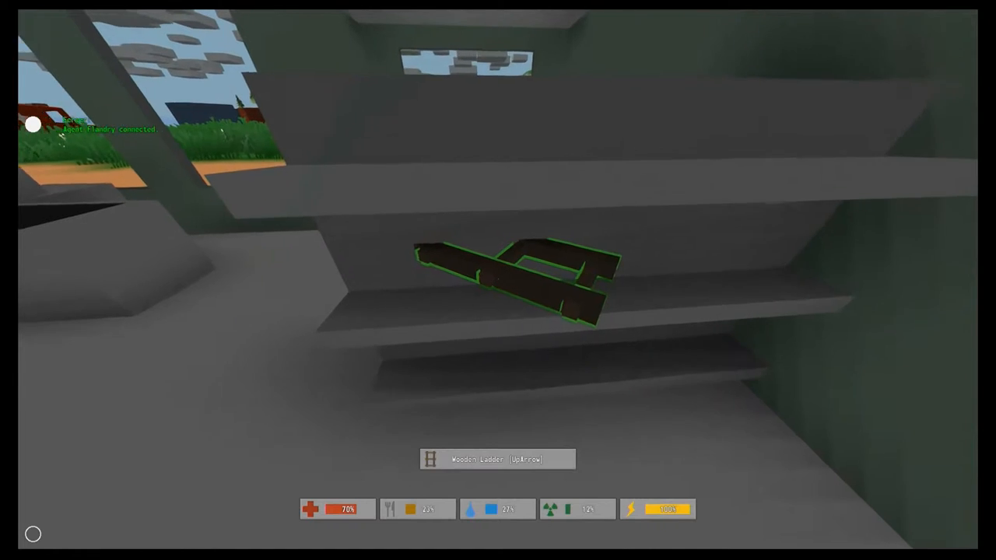
left_click(505, 280)
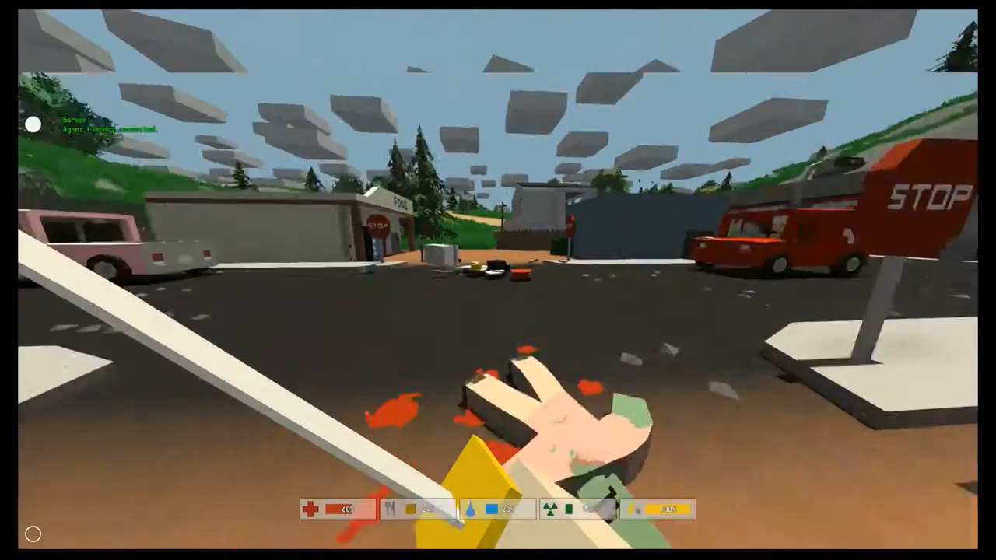
mouse_move(498, 280)
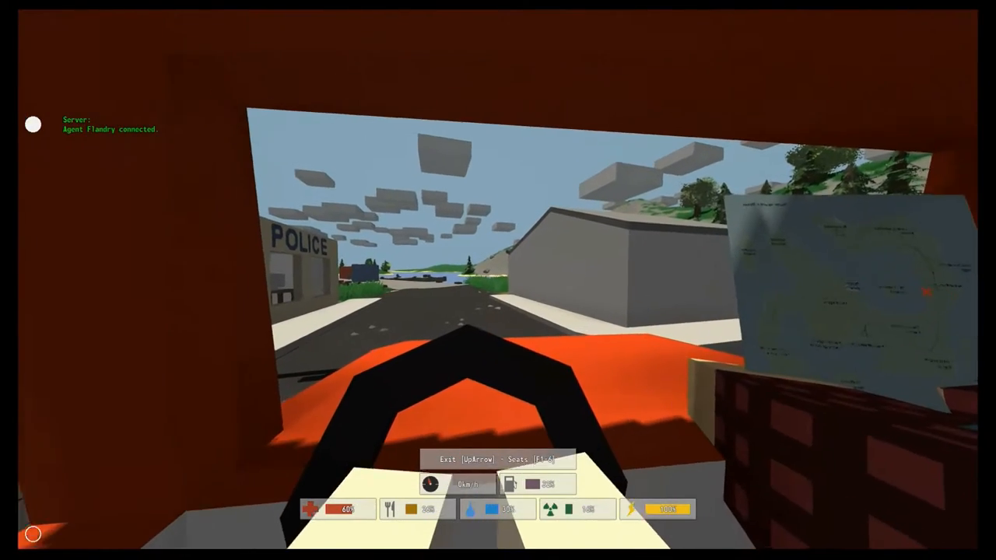
Step: Drive the red truck past the police station onto the tree-lined rural road
key("w")
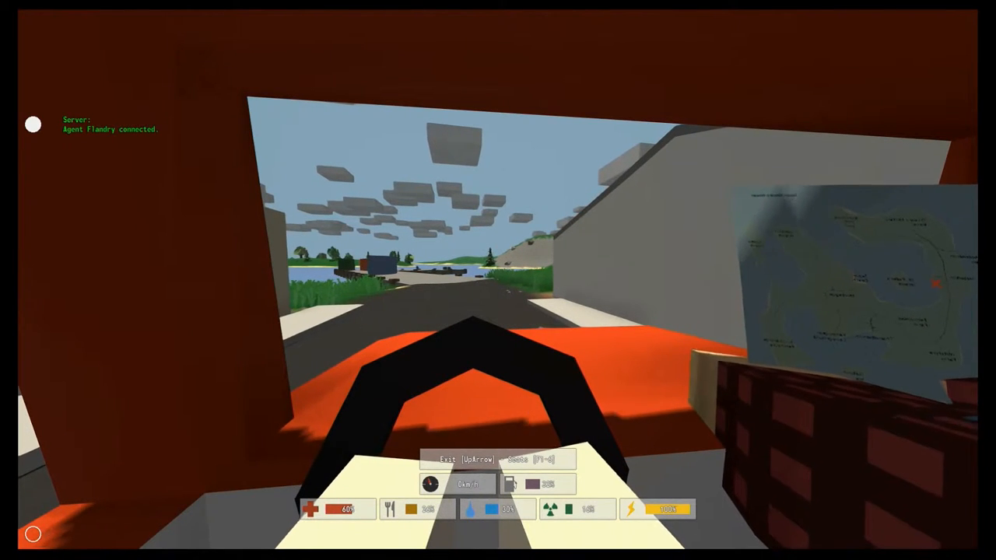
key("w")
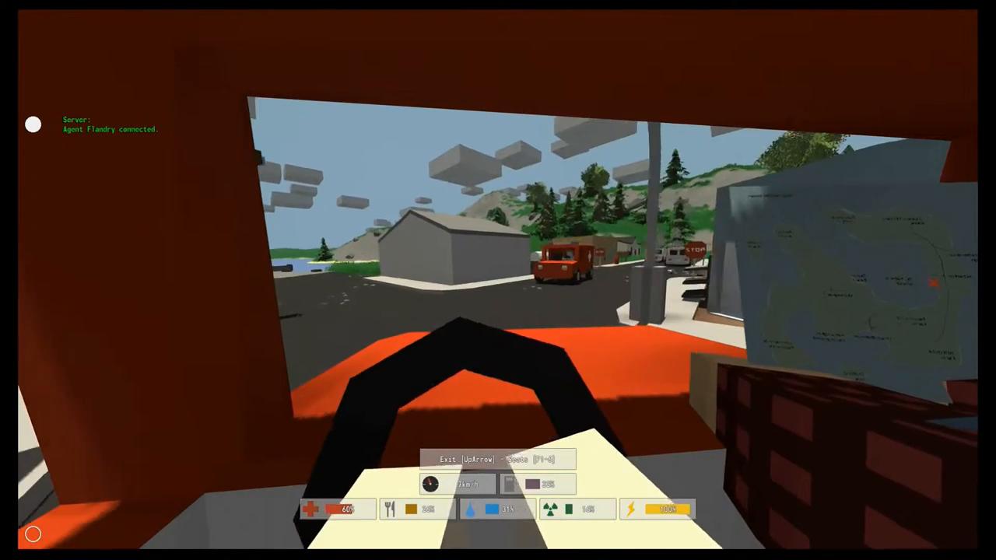
key("w")
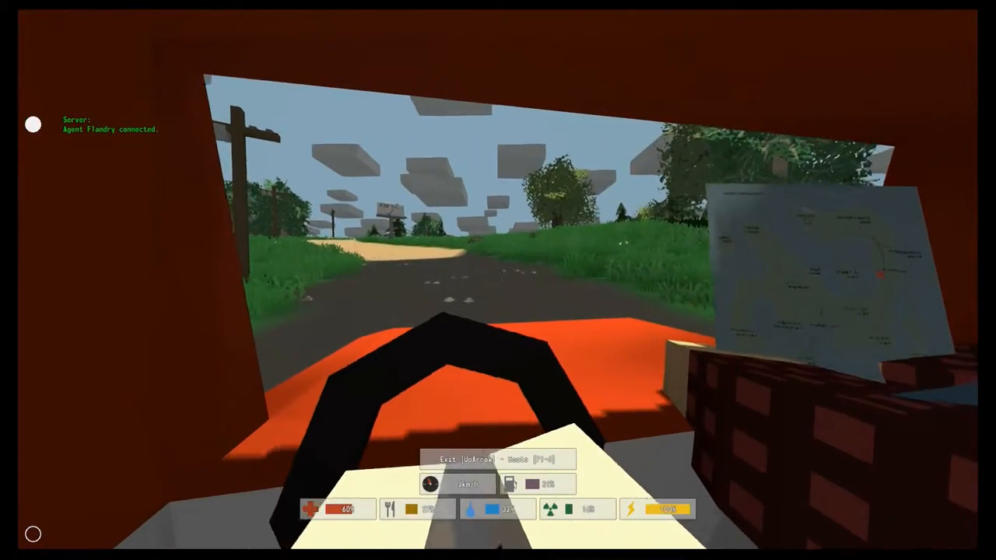
Step: Drive through the farmland and park beside another red truck near a white house
key("W")
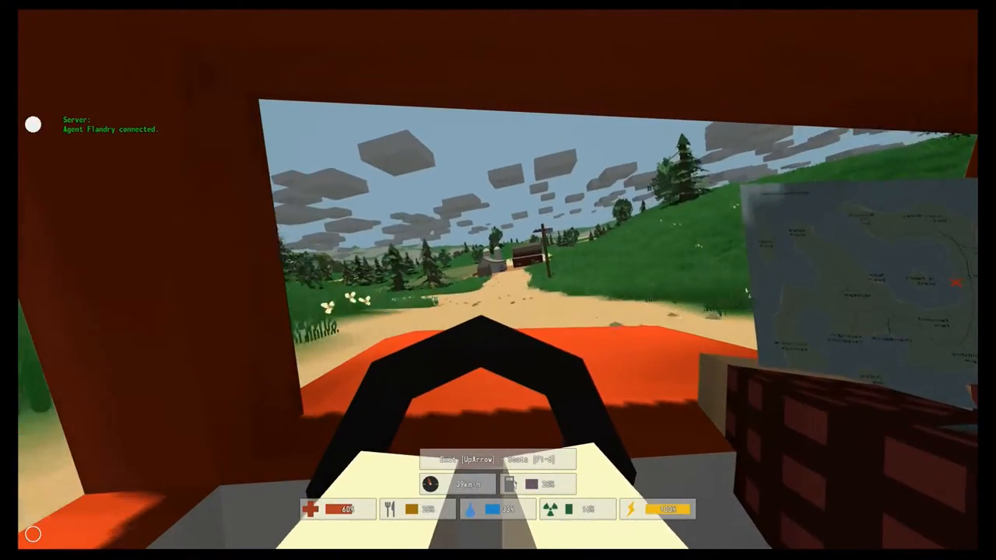
key("w")
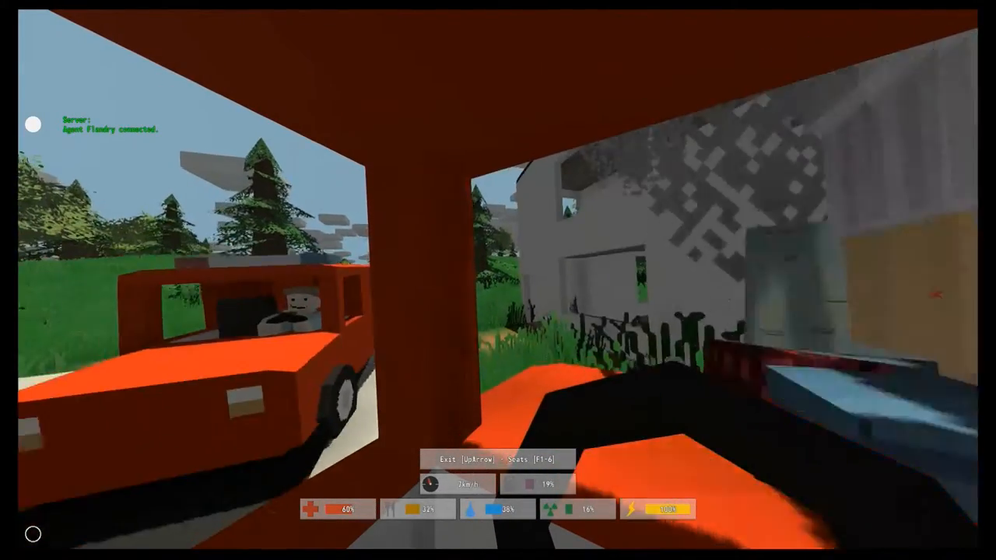
Step: Roll into town past the orange player car and a roadside zombie
key("w")
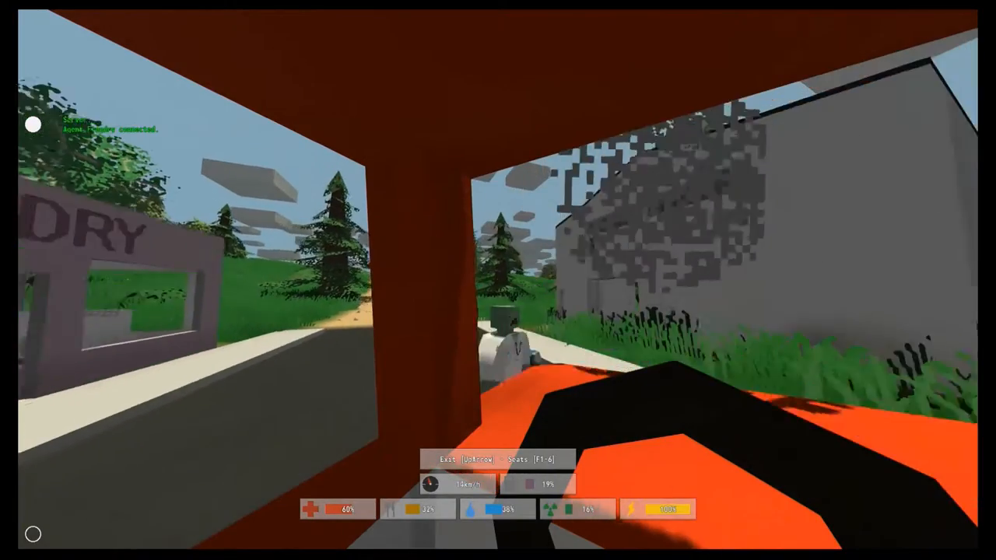